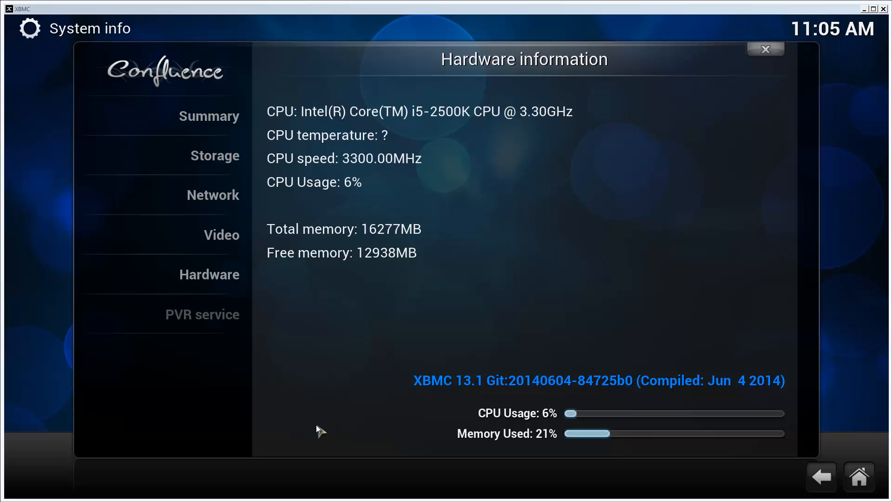
{"action": "mouse_move", "coordinate": [337, 419]}
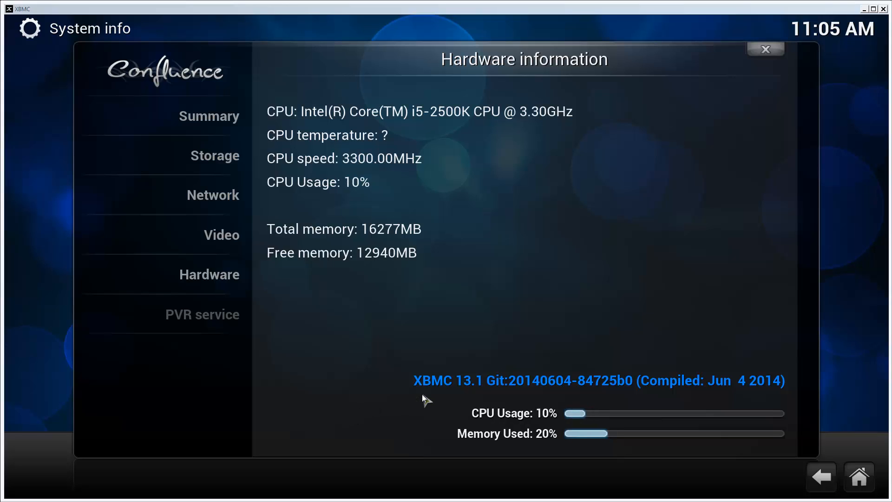
{"action": "mouse_move", "coordinate": [497, 387]}
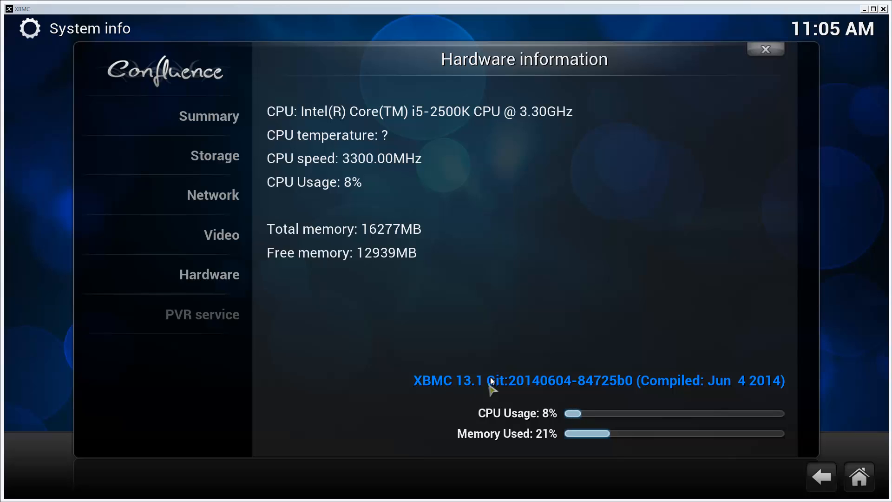
{"action": "mouse_move", "coordinate": [412, 378]}
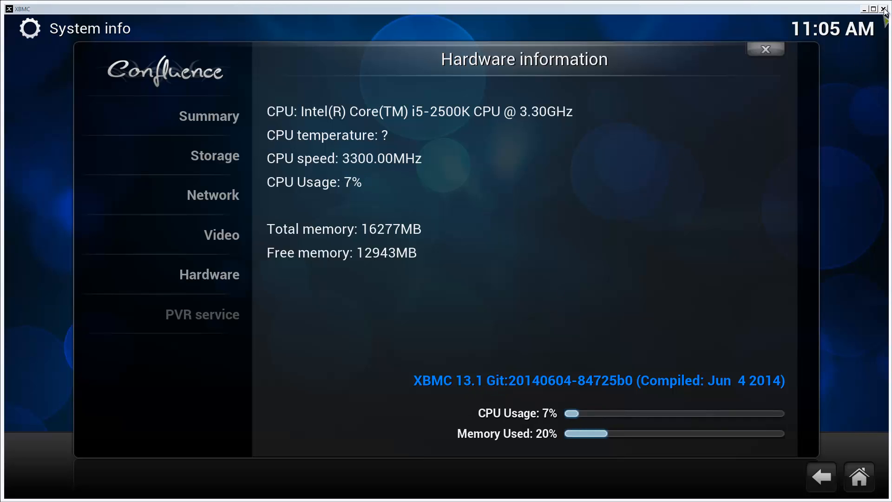
Close XBMC and scroll the xbmc.org Downloads page to the Kodi 14.0 Helix alpha2 builds.
{"action": "left_click", "coordinate": [885, 10]}
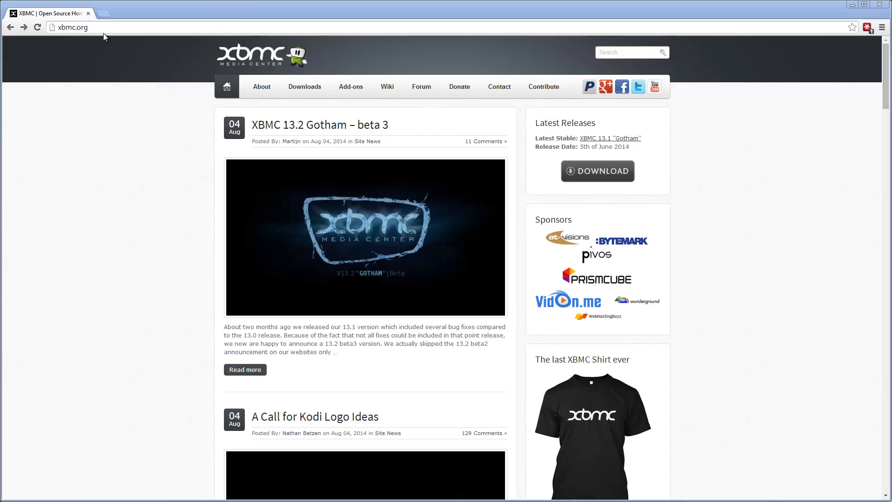
{"action": "mouse_move", "coordinate": [290, 75]}
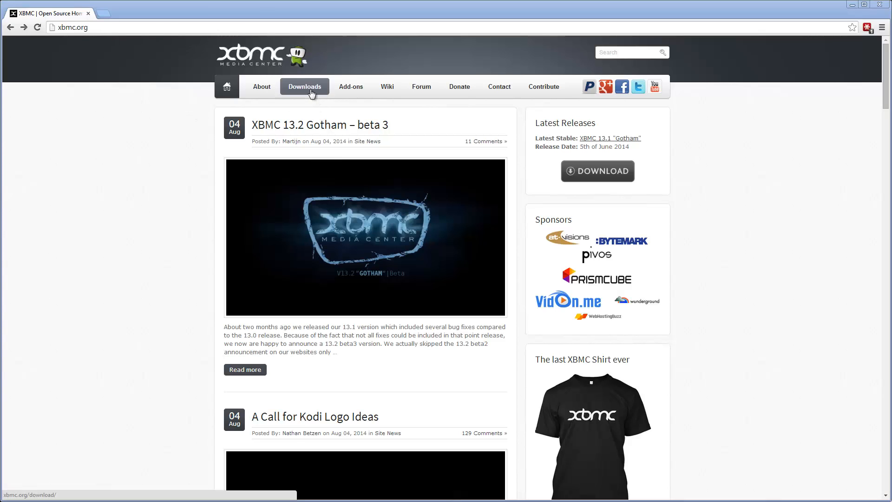
{"action": "left_click", "coordinate": [304, 87]}
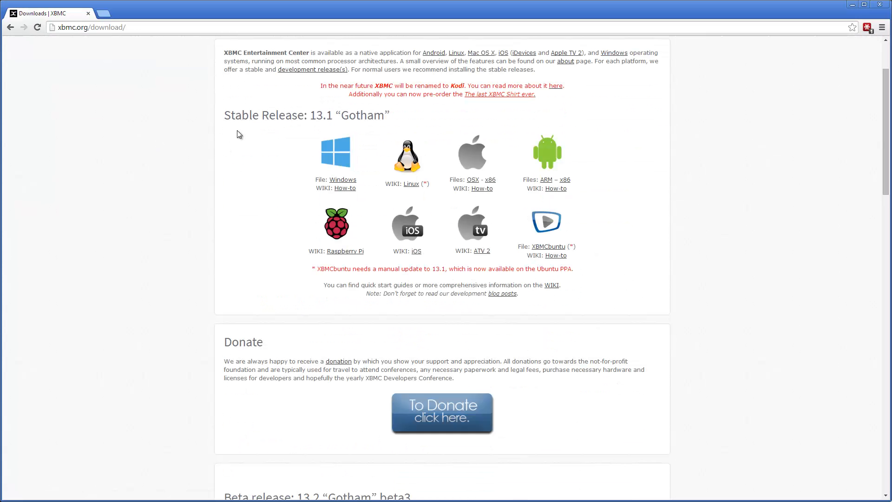
{"action": "scroll", "scroll_direction": "down", "scroll_amount": 3}
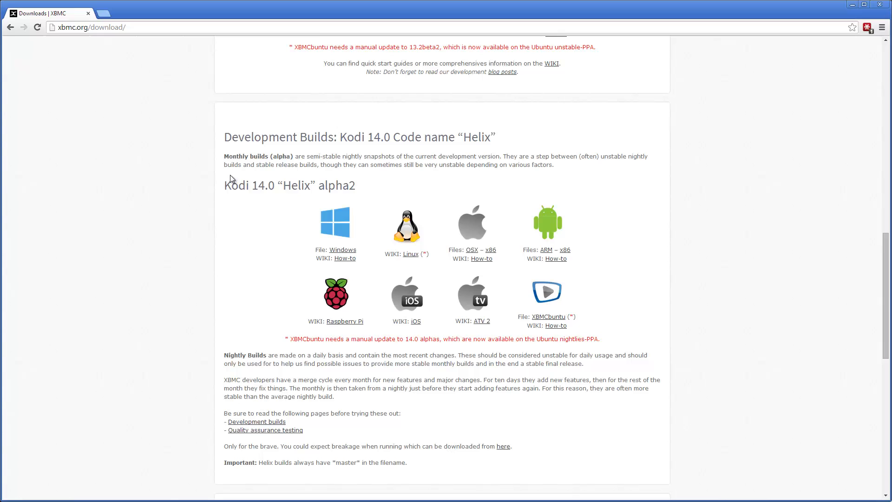
{"action": "mouse_move", "coordinate": [304, 129]}
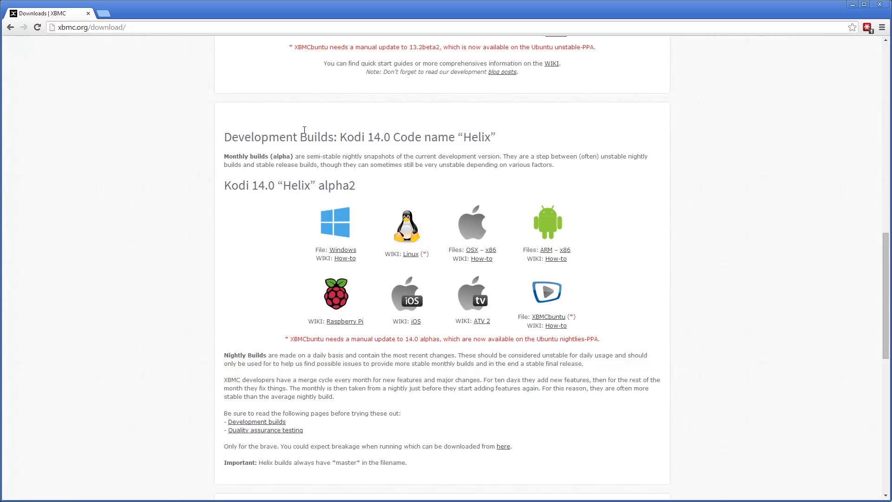
{"action": "scroll", "scroll_direction": "down", "scroll_amount": 3}
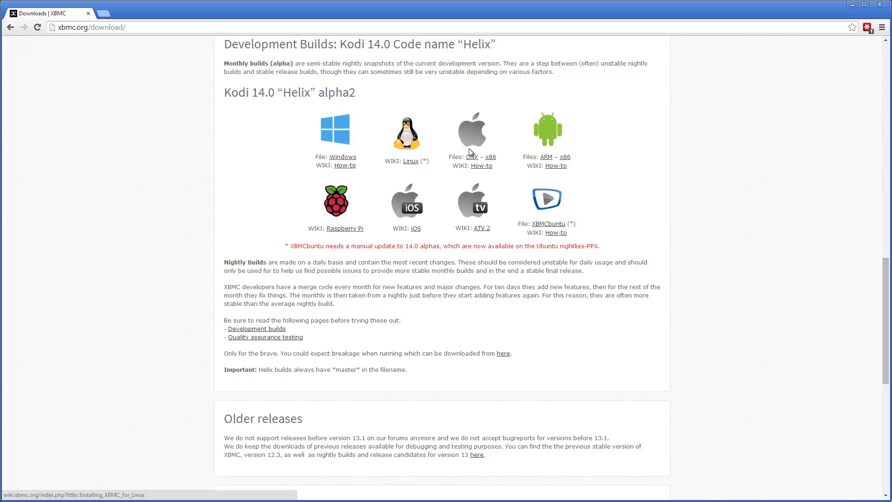
{"action": "scroll", "scroll_direction": "down", "scroll_amount": 3}
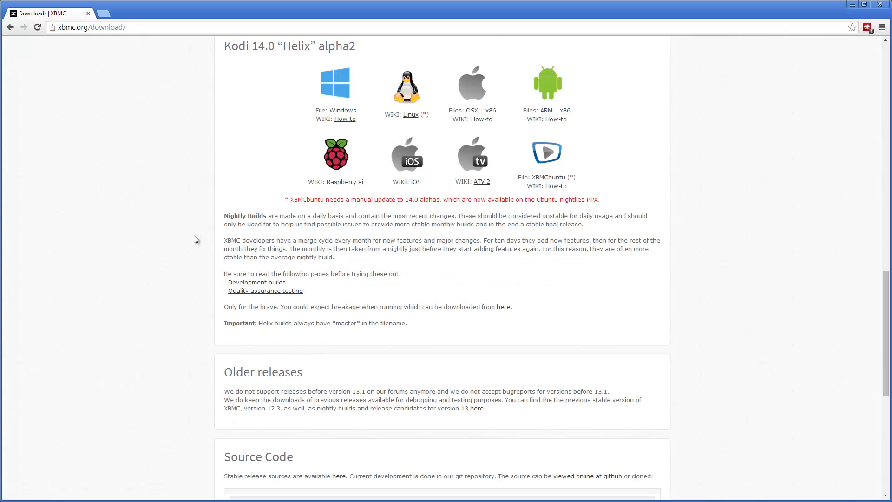
{"action": "mouse_move", "coordinate": [256, 282]}
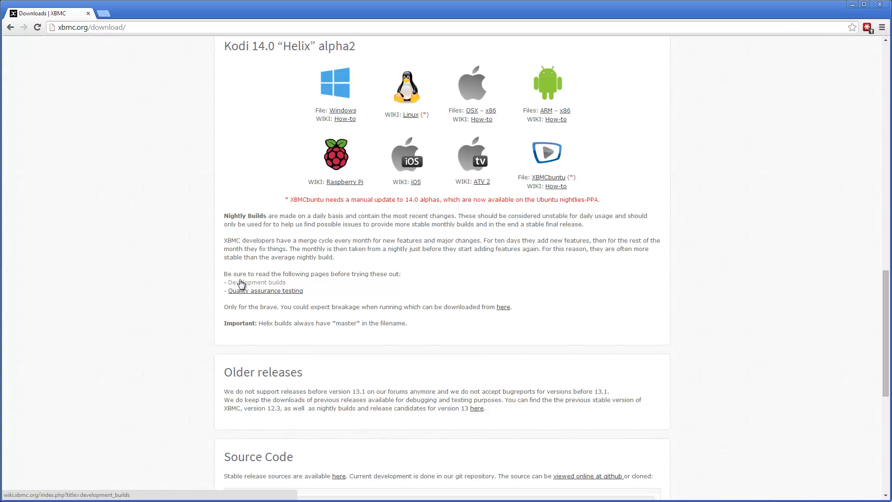
{"action": "mouse_move", "coordinate": [267, 286]}
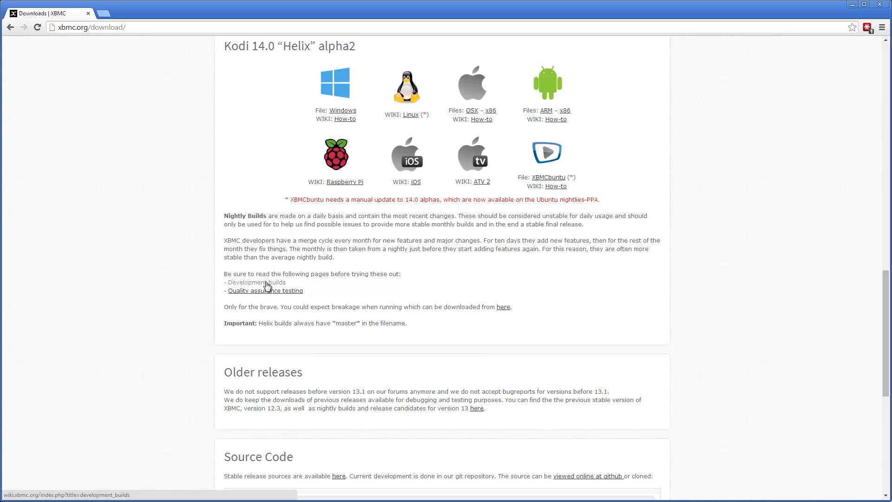
{"action": "double_click", "coordinate": [239, 274]}
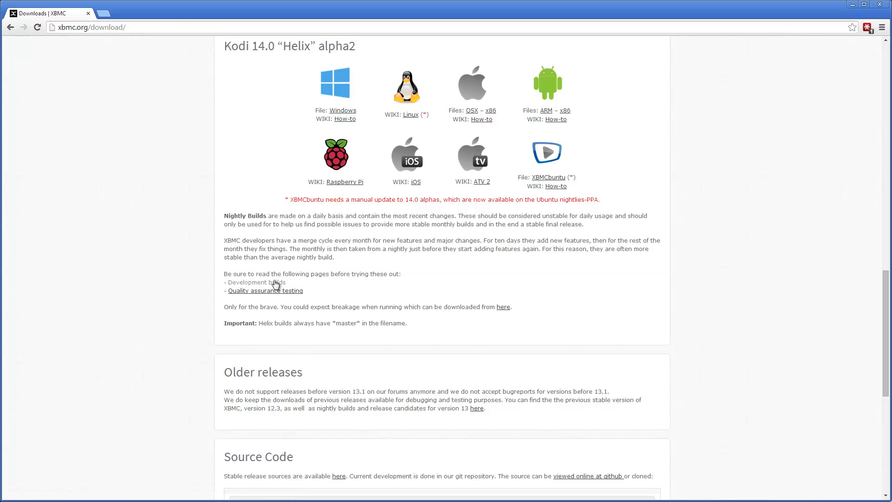
Follow the Development builds link to the XBMC wiki and scroll to the Nightly build section.
{"action": "left_click", "coordinate": [255, 282]}
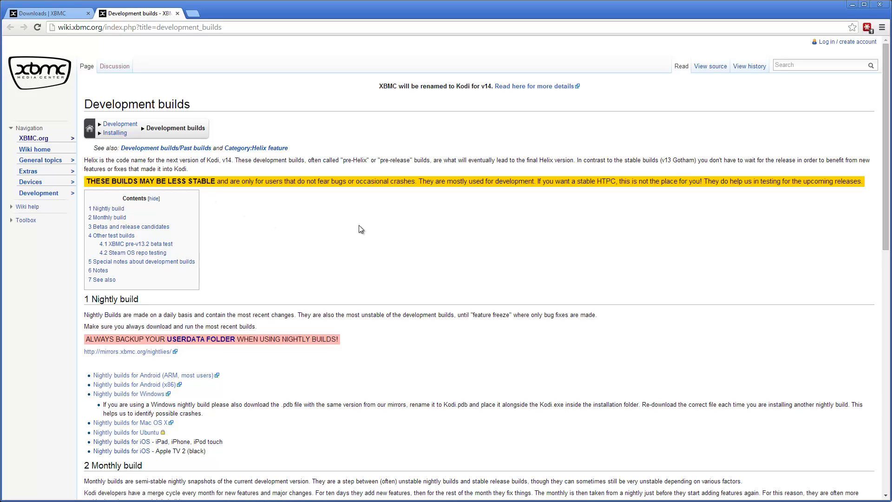
{"action": "mouse_move", "coordinate": [375, 226]}
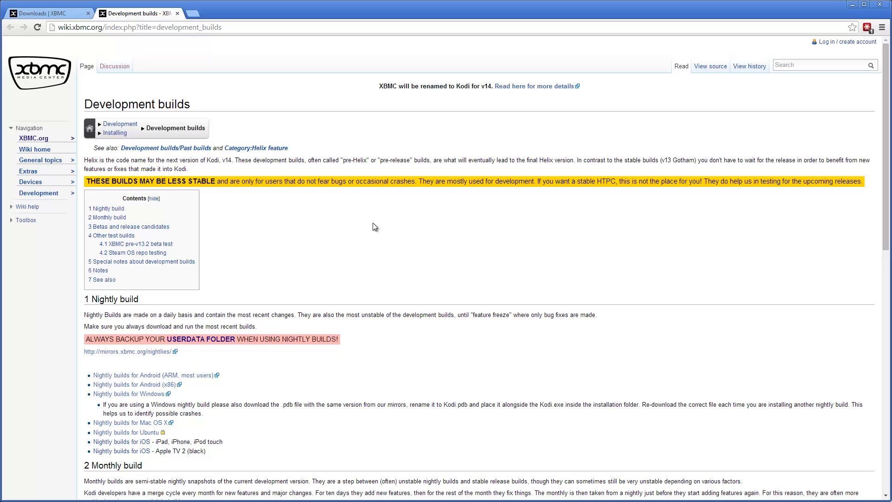
{"action": "mouse_move", "coordinate": [400, 221]}
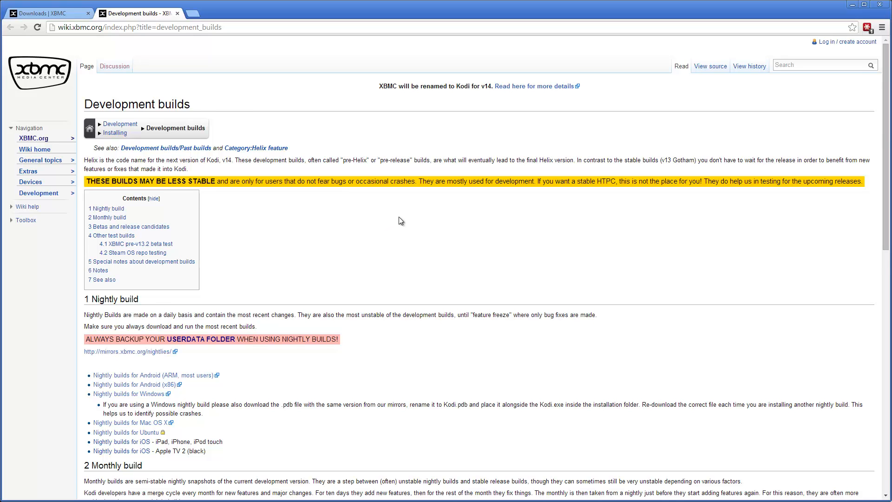
{"action": "scroll", "scroll_direction": "down", "scroll_amount": 3}
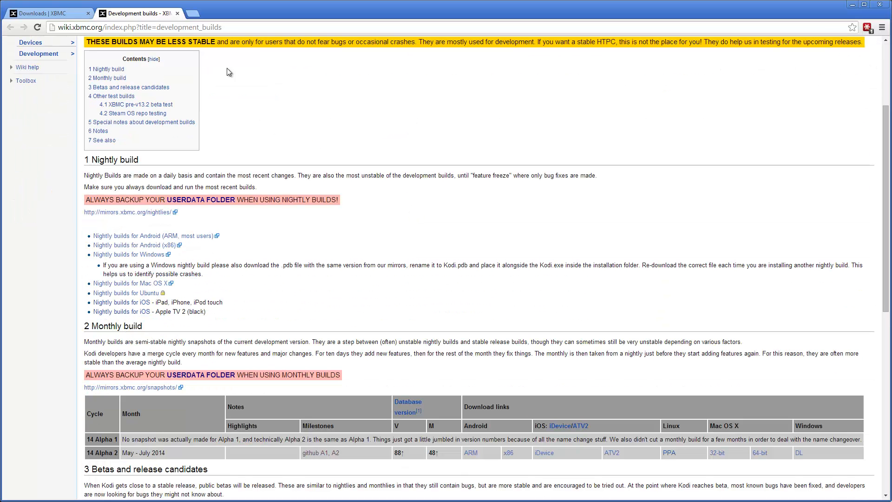
{"action": "scroll", "scroll_direction": "down", "scroll_amount": 3}
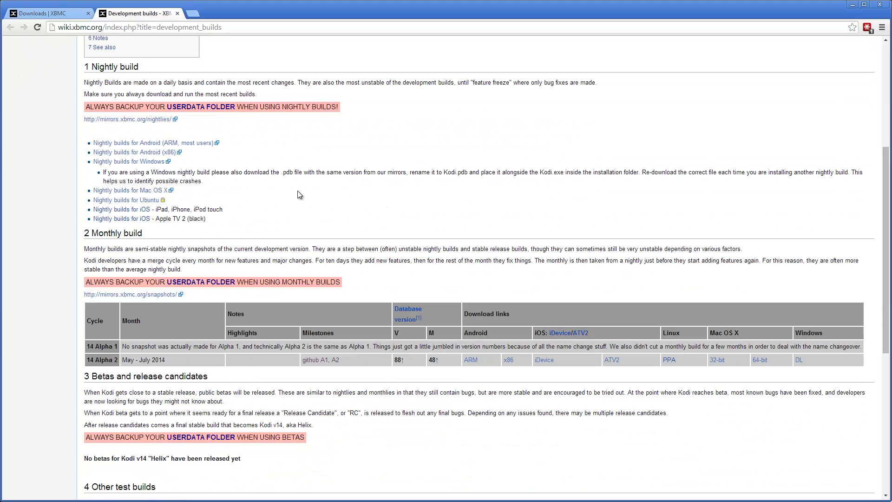
{"action": "scroll", "scroll_direction": "down", "scroll_amount": 3}
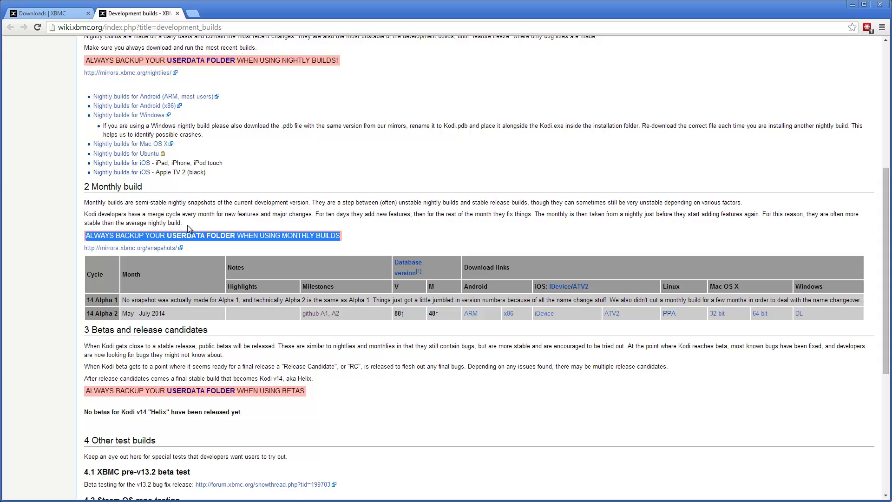
{"action": "mouse_move", "coordinate": [271, 245]}
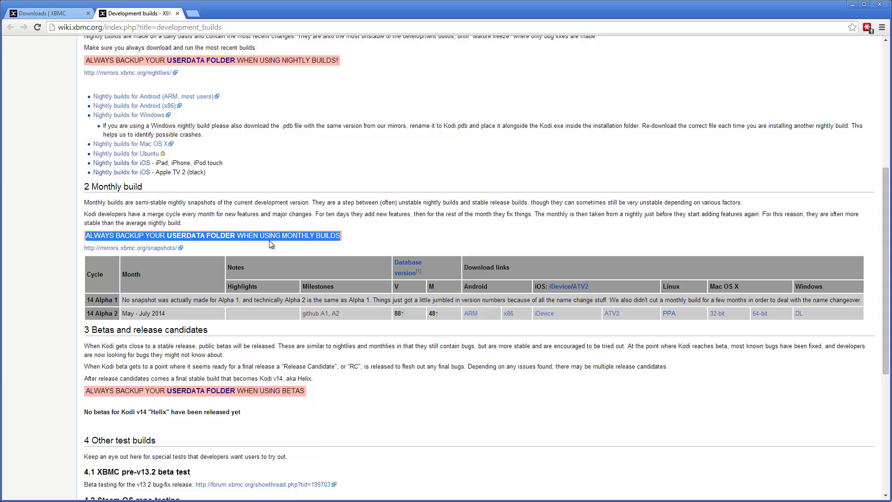
{"action": "mouse_move", "coordinate": [370, 237]}
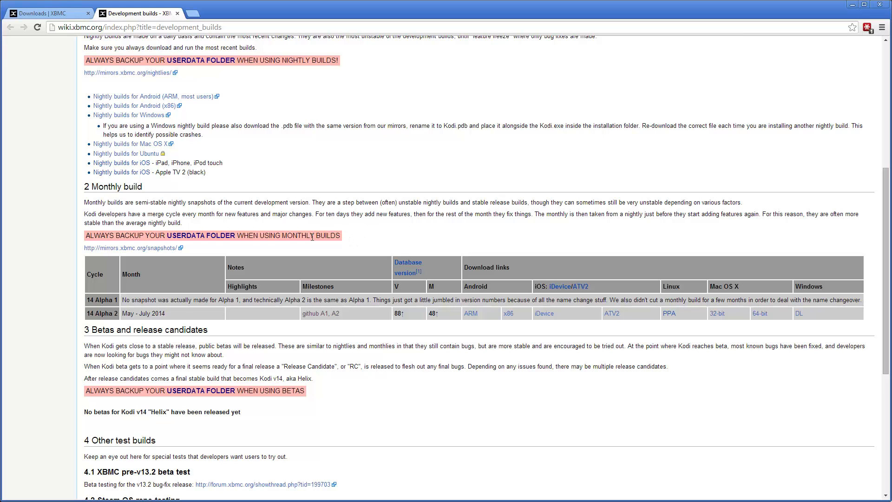
{"action": "scroll", "scroll_direction": "up", "scroll_amount": 3}
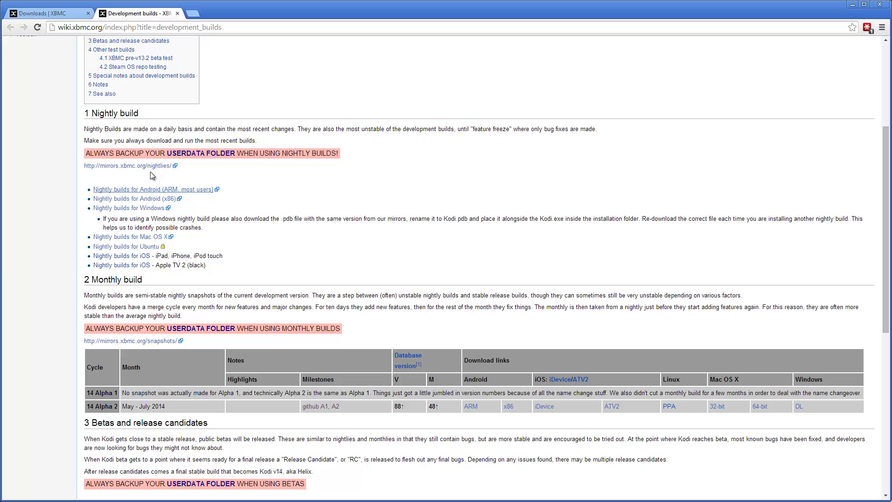
{"action": "mouse_move", "coordinate": [136, 189]}
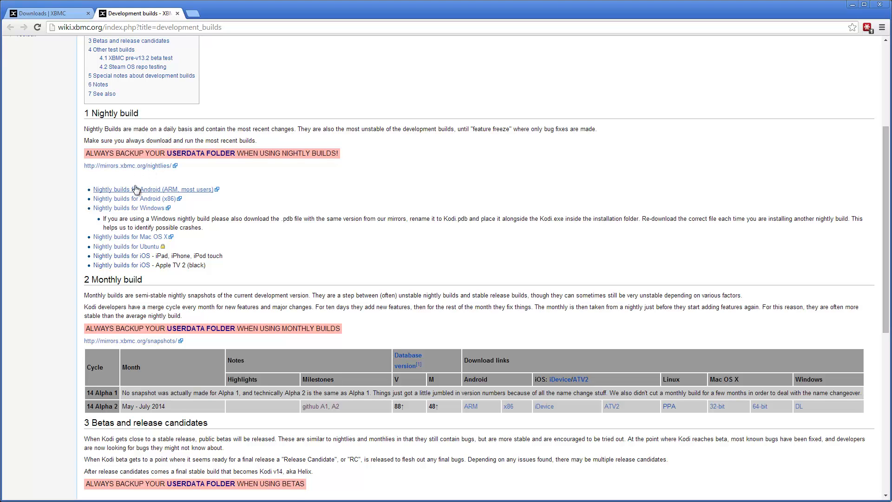
{"action": "scroll", "scroll_direction": "down", "scroll_amount": 3}
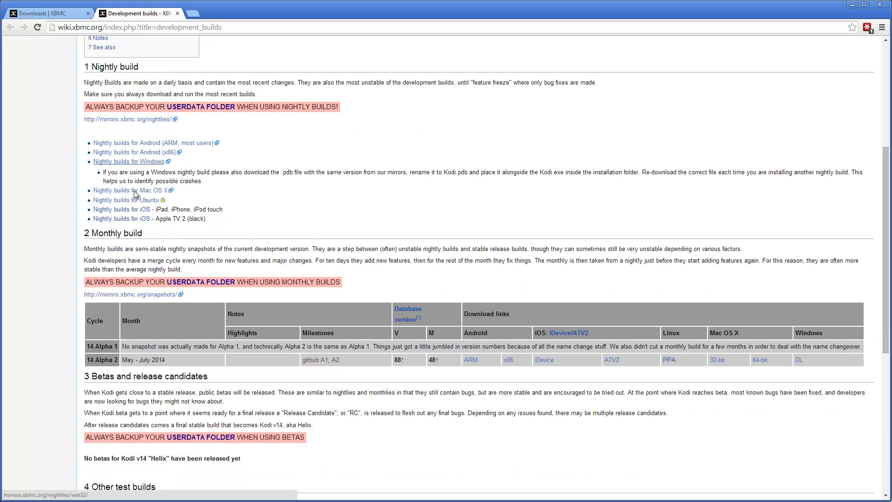
Download the Windows DL build of 14 Alpha 2 from the Monthly build table.
{"action": "scroll", "scroll_direction": "down", "scroll_amount": 3}
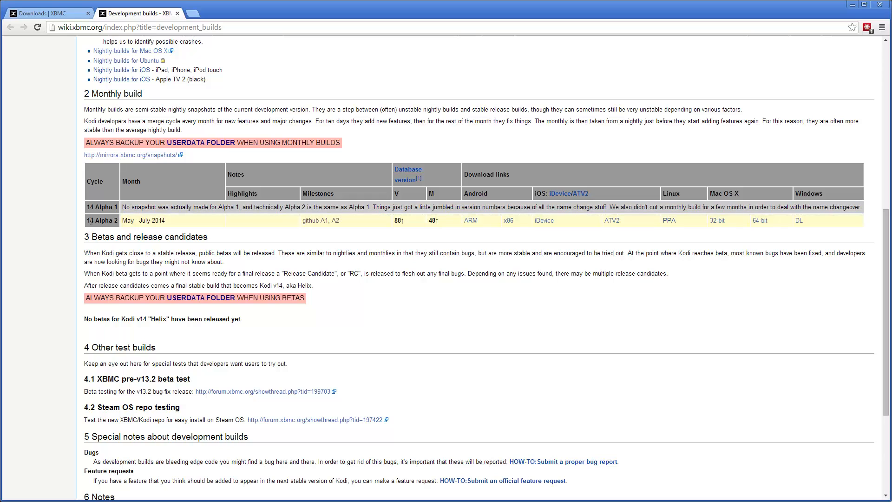
{"action": "mouse_move", "coordinate": [119, 226]}
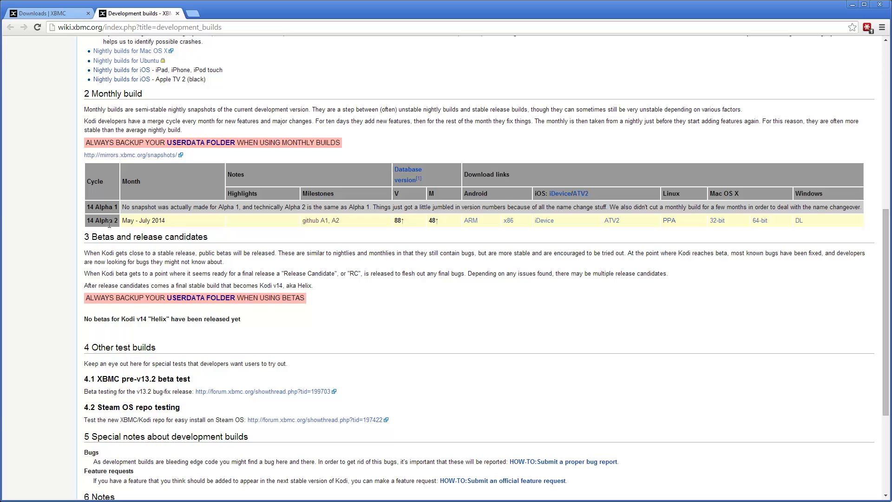
{"action": "mouse_move", "coordinate": [452, 223]}
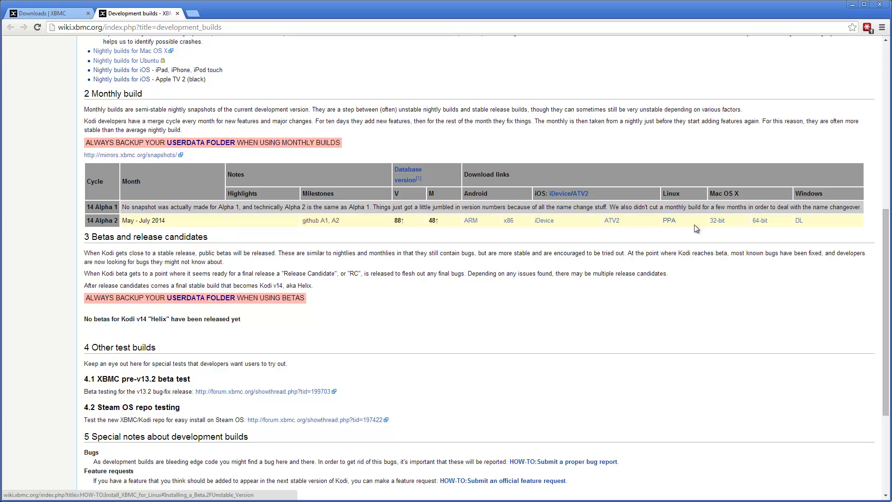
{"action": "mouse_move", "coordinate": [778, 194]}
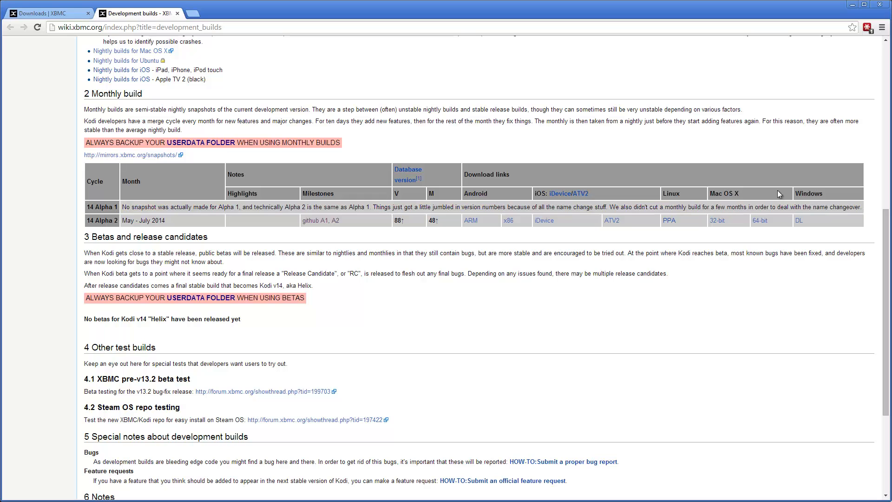
{"action": "mouse_move", "coordinate": [347, 246]}
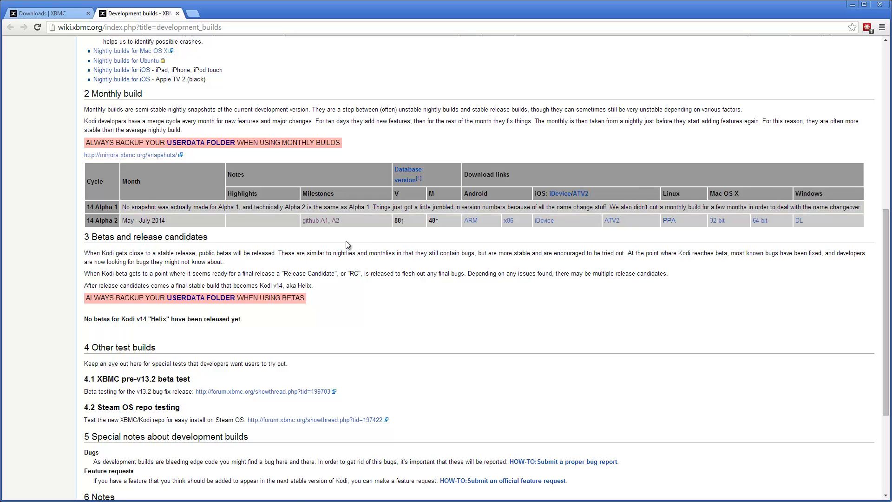
{"action": "mouse_move", "coordinate": [336, 220]}
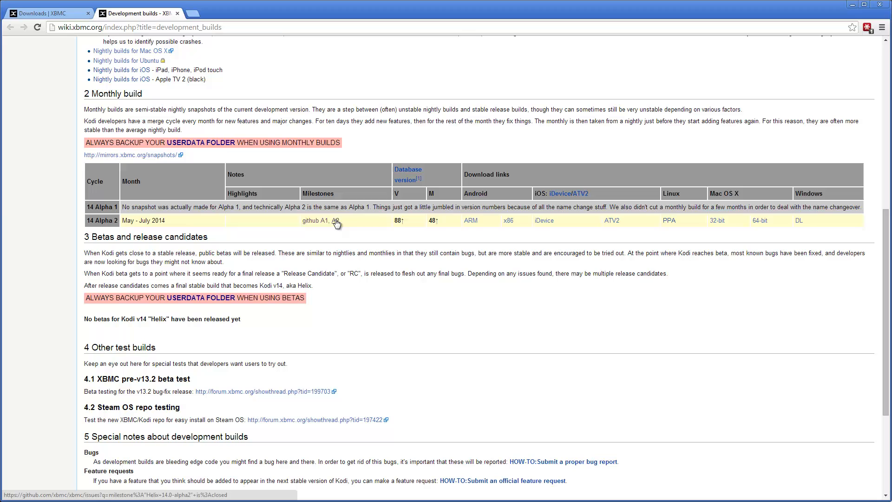
{"action": "mouse_move", "coordinate": [336, 221]}
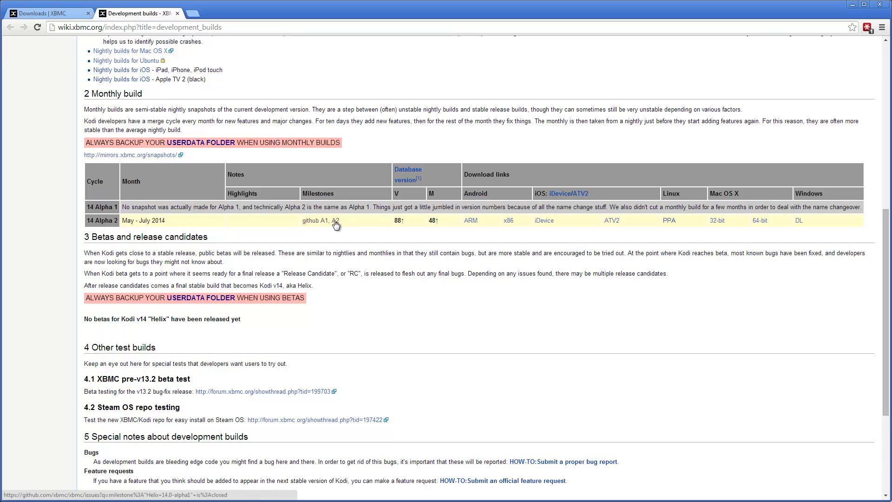
{"action": "mouse_move", "coordinate": [315, 221]}
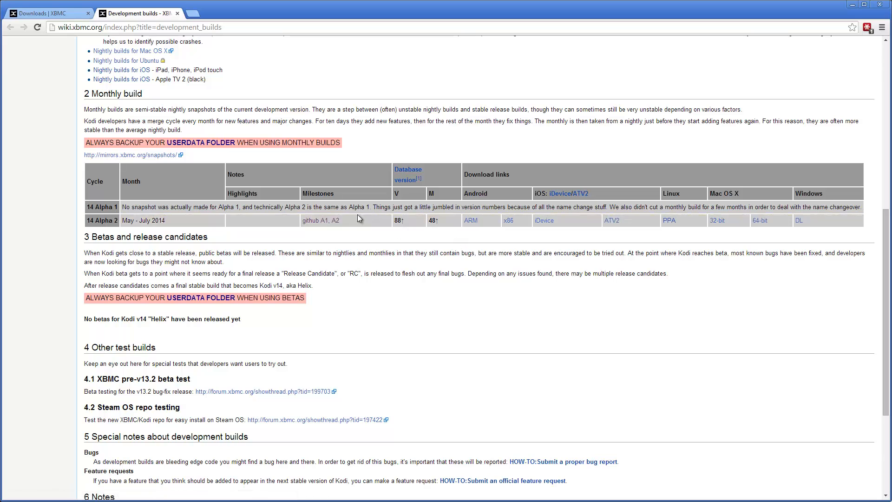
{"action": "mouse_move", "coordinate": [313, 221]}
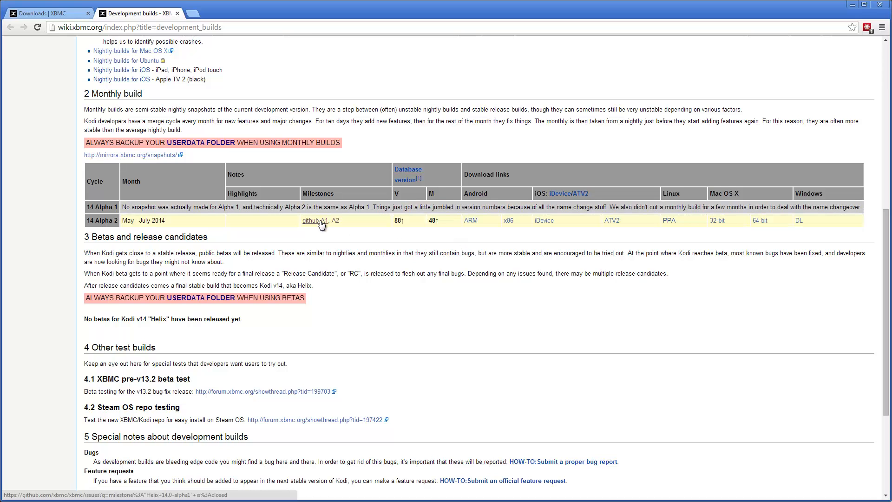
{"action": "mouse_move", "coordinate": [798, 221]}
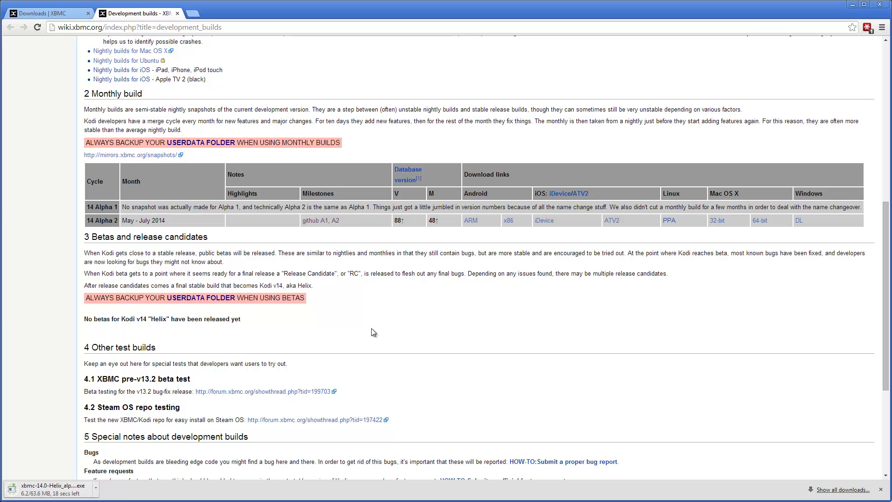
{"action": "mouse_move", "coordinate": [333, 314]}
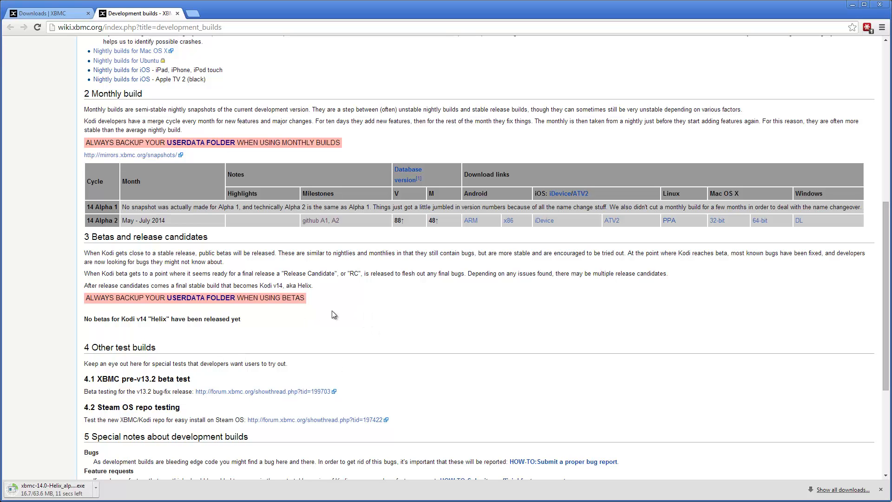
{"action": "scroll", "scroll_direction": "up", "scroll_amount": 3}
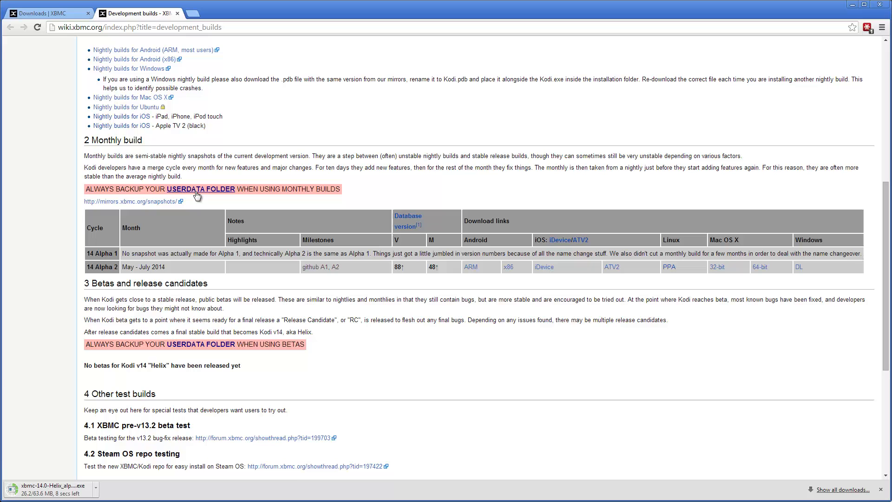
{"action": "mouse_move", "coordinate": [199, 188]}
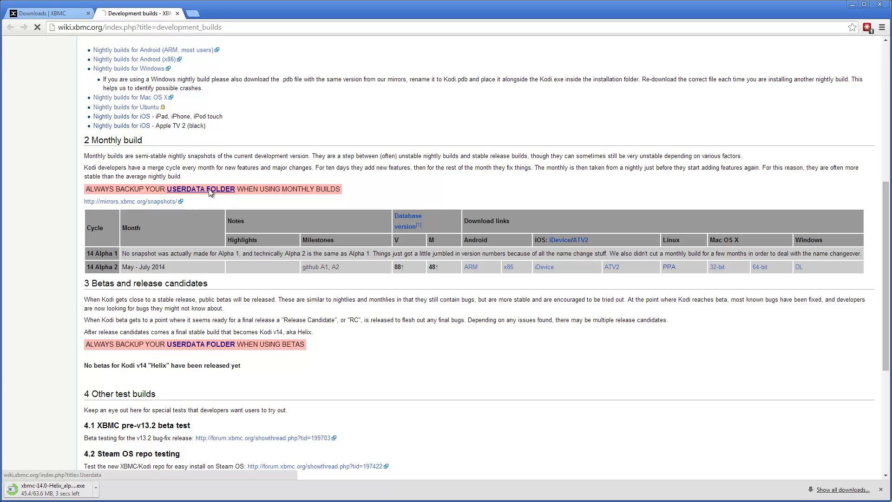
Follow the USERDATA FOLDER link in the monthly builds warning to the Userdata wiki page.
{"action": "left_click", "coordinate": [200, 188]}
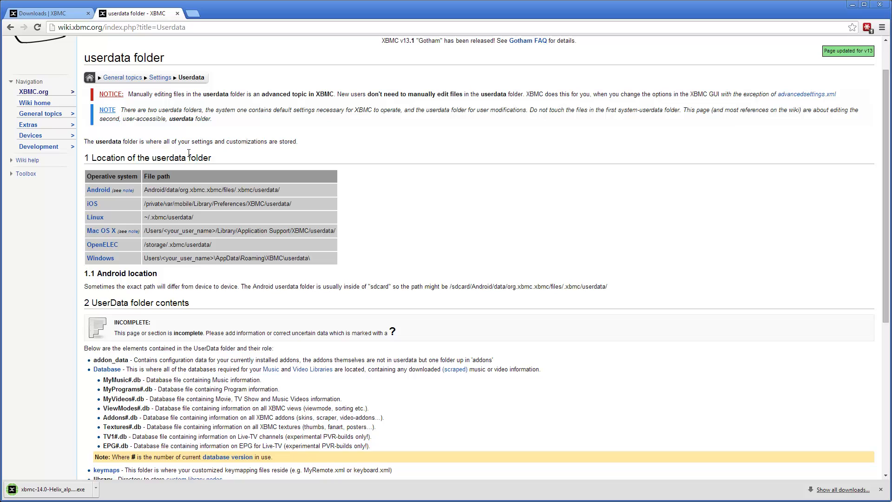
{"action": "mouse_move", "coordinate": [142, 196]}
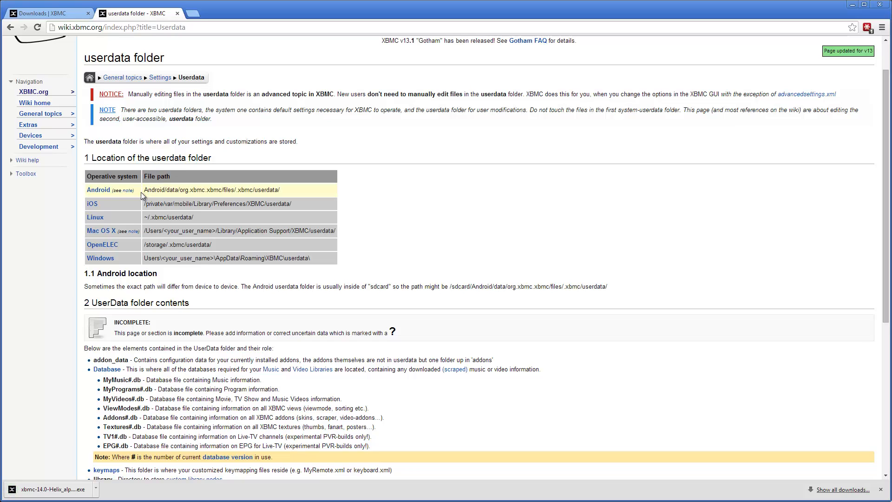
{"action": "mouse_move", "coordinate": [155, 273]}
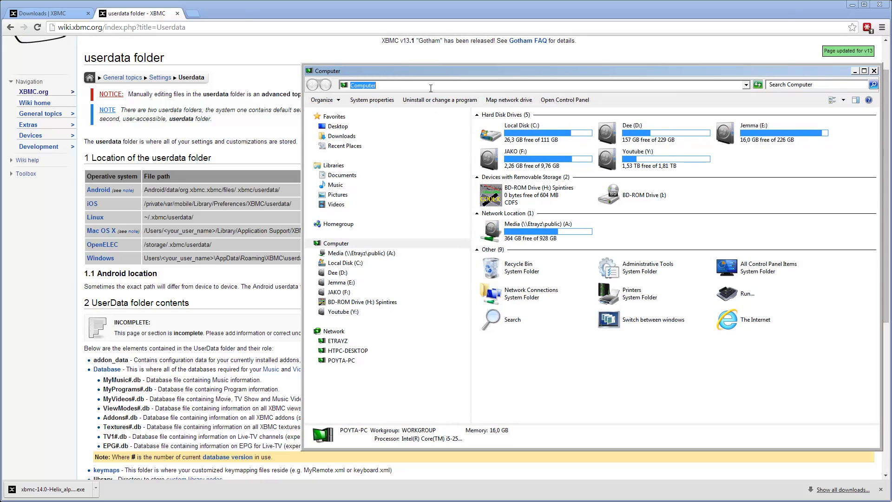
Browse to %appdata%\XBMC and zip the userdata folder via Send to > Compressed folder.
{"action": "type", "text": "%appdat"}
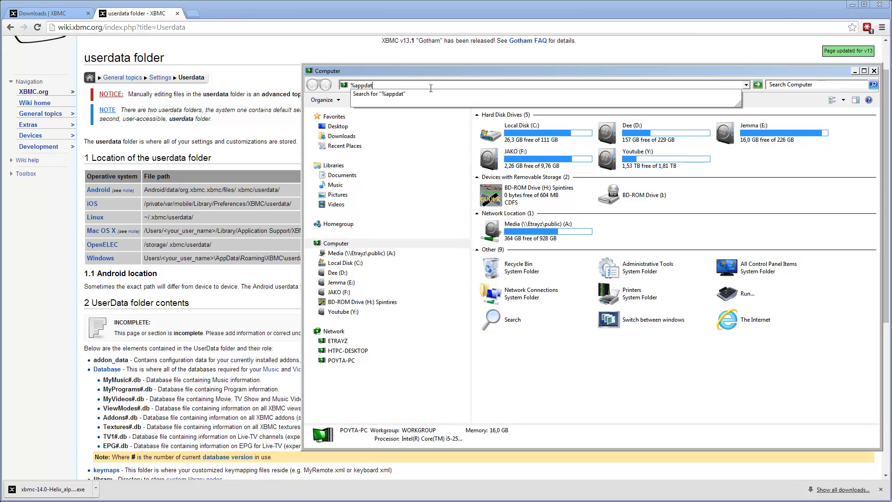
{"action": "type", "text": "a%"}
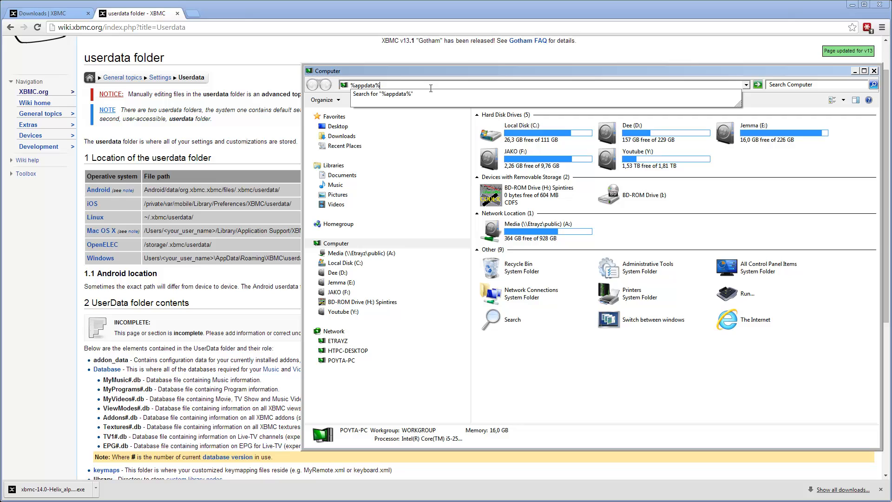
{"action": "mouse_move", "coordinate": [428, 94]}
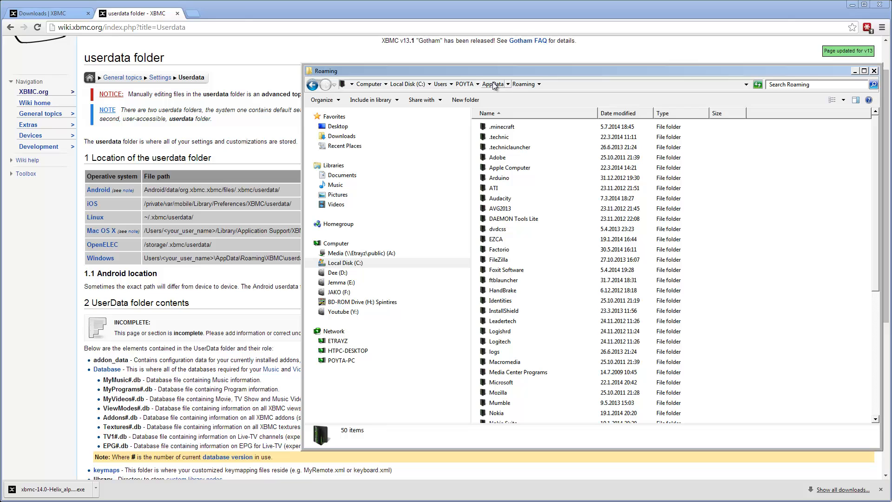
{"action": "scroll", "scroll_direction": "down", "scroll_amount": 3}
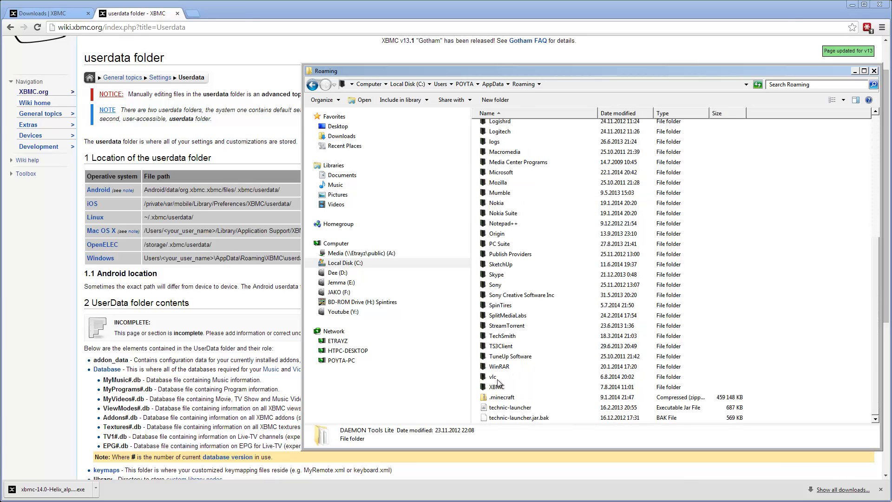
{"action": "double_click", "coordinate": [497, 387]}
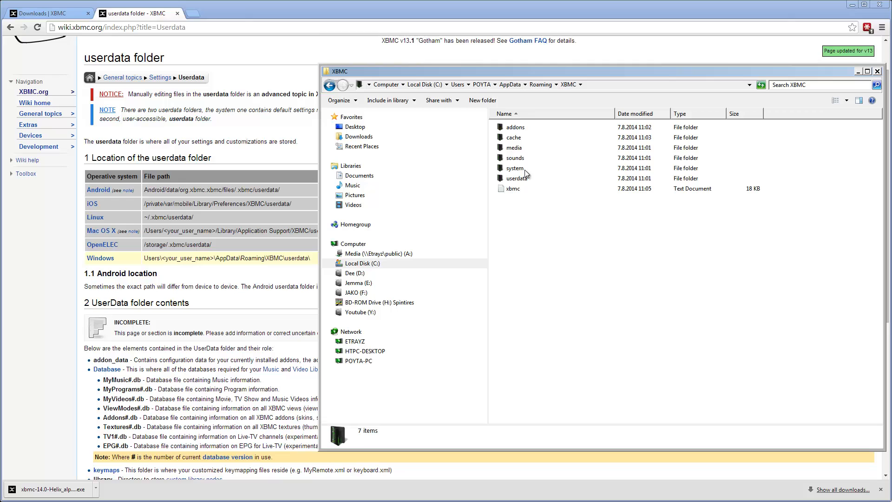
{"action": "left_click", "coordinate": [515, 178]}
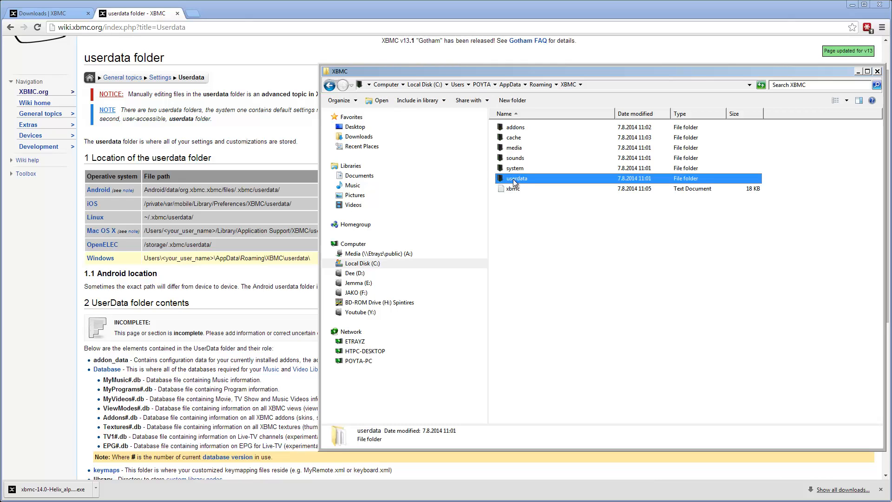
{"action": "right_click", "coordinate": [515, 177]}
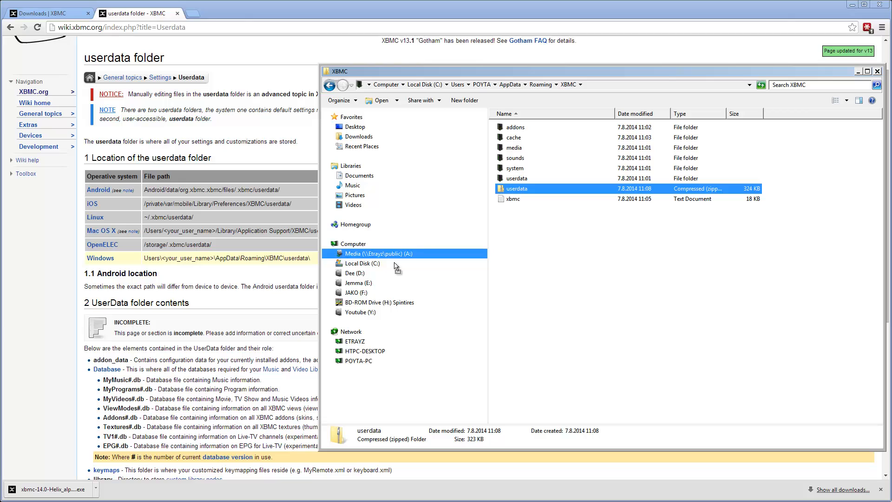
{"action": "left_click", "coordinate": [354, 273]}
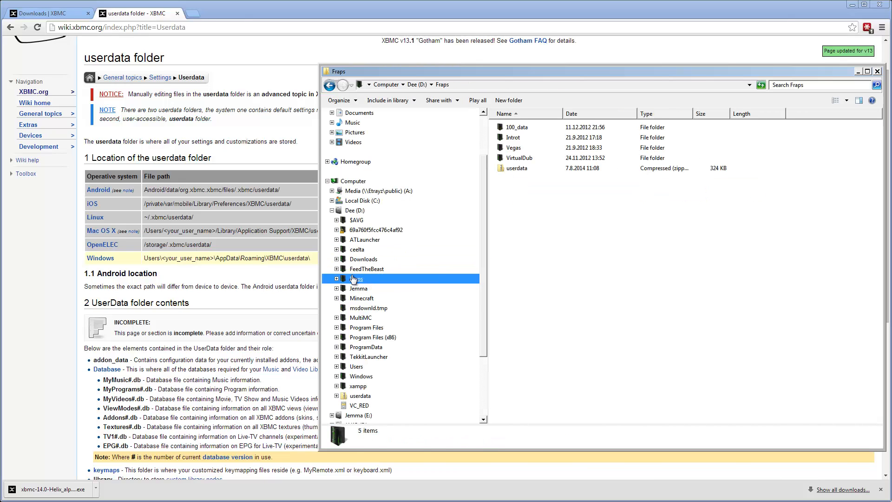
Move userdata.zip onto Dee (D:), replacing the existing copy.
{"action": "left_click", "coordinate": [517, 168]}
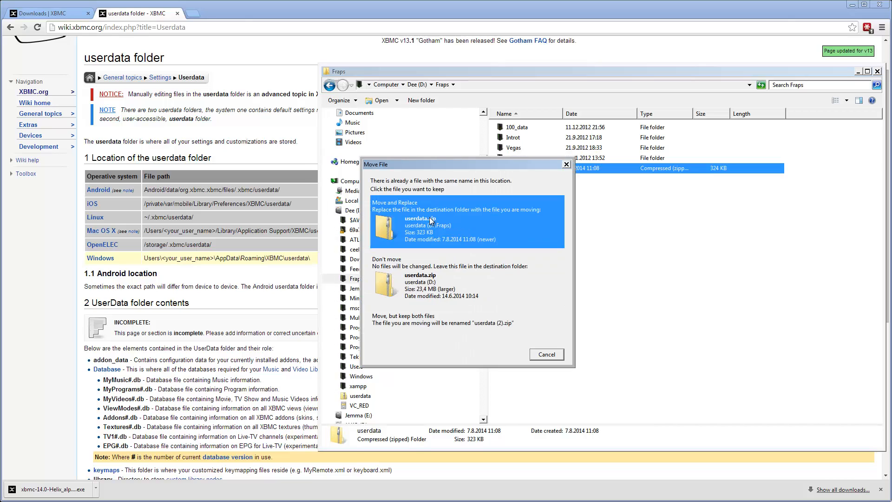
{"action": "left_click", "coordinate": [545, 354]}
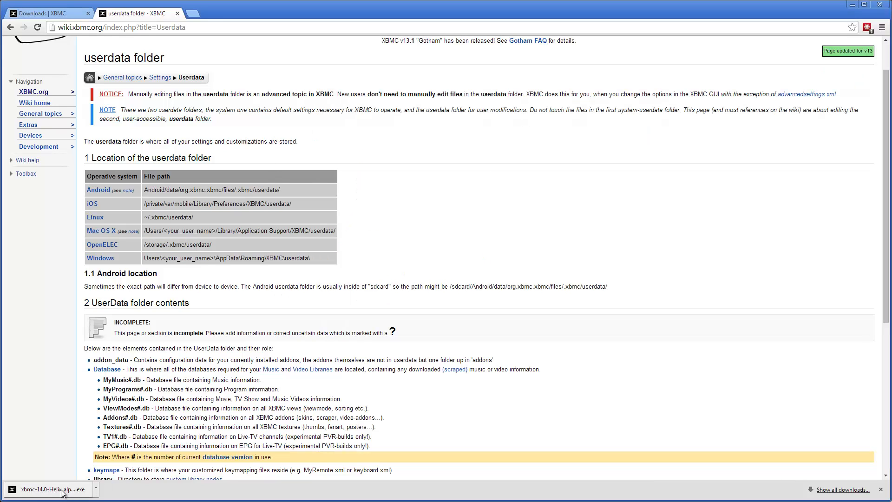
Run the Helix installer, accept the license, keep Full components and the default folder, and install.
{"action": "left_click", "coordinate": [51, 489]}
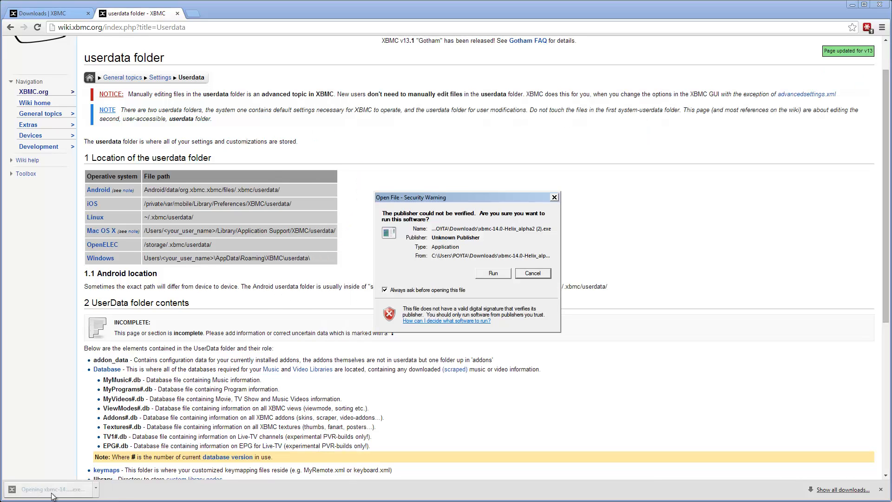
{"action": "mouse_move", "coordinate": [544, 242]}
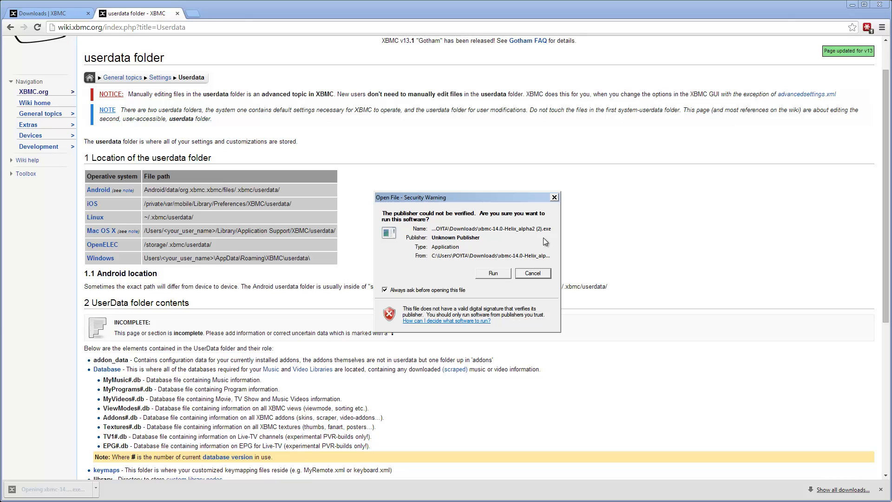
{"action": "left_click", "coordinate": [492, 273]}
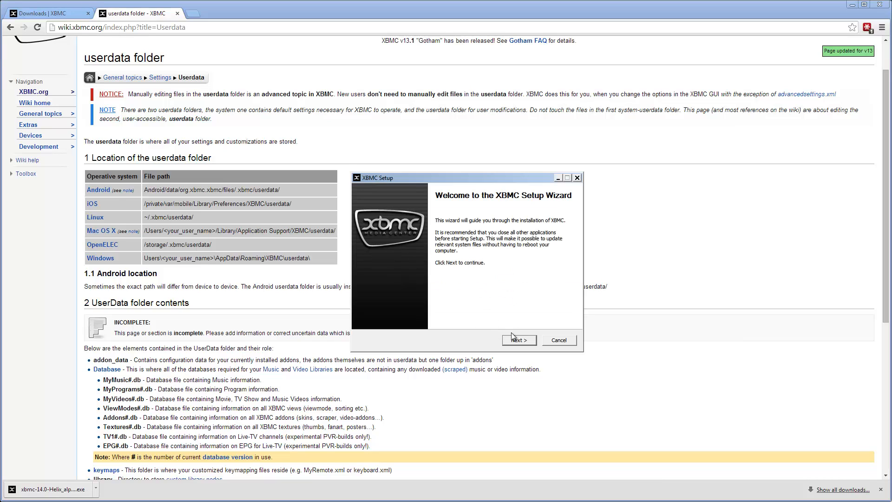
{"action": "left_click", "coordinate": [517, 340]}
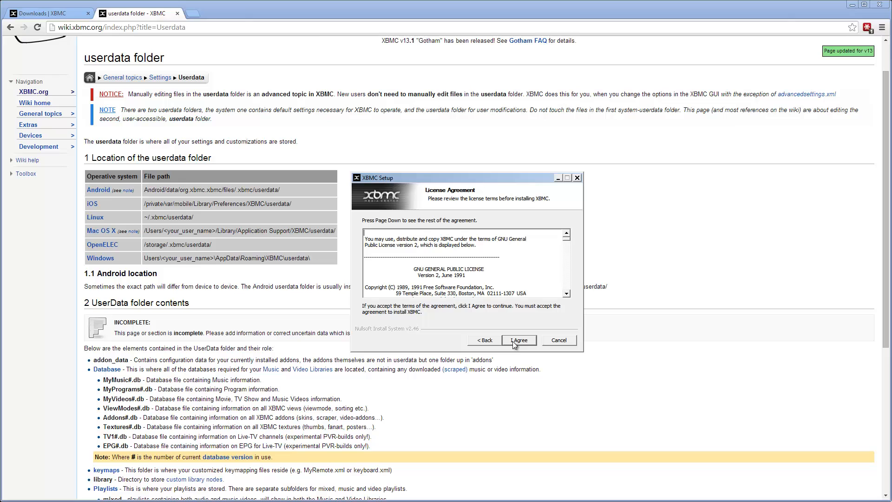
{"action": "left_click", "coordinate": [518, 339]}
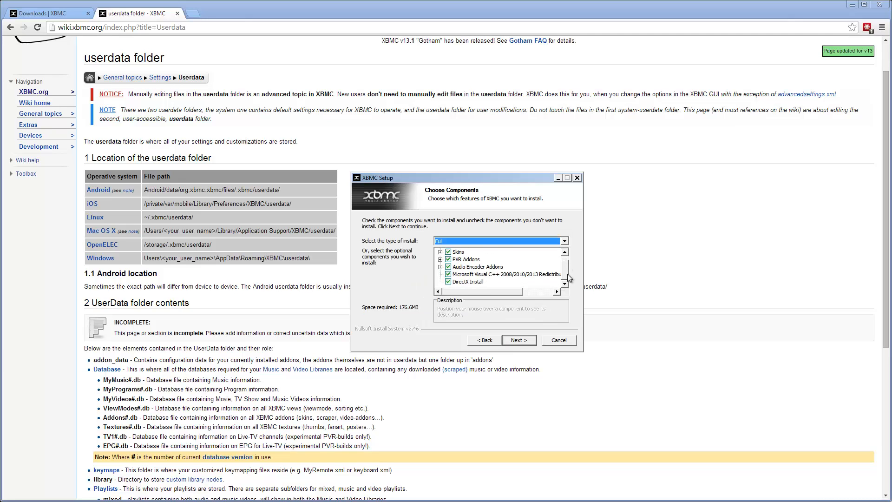
{"action": "mouse_move", "coordinate": [518, 340]}
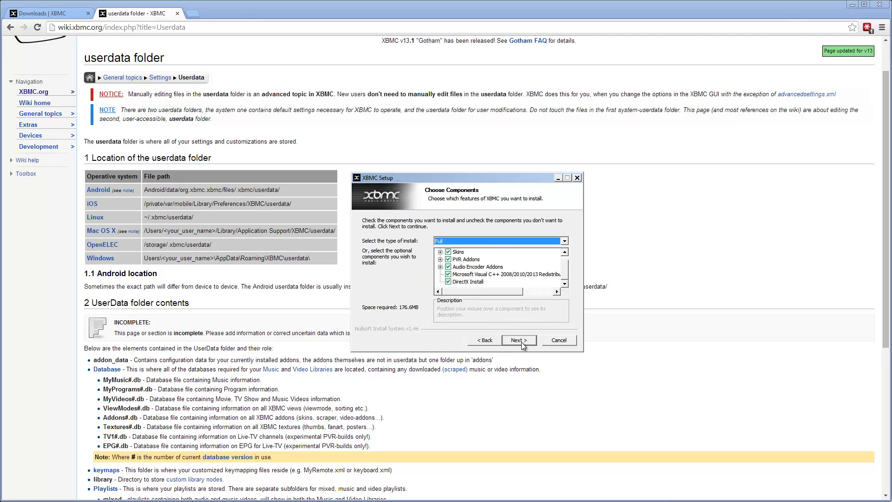
{"action": "left_click", "coordinate": [518, 340]}
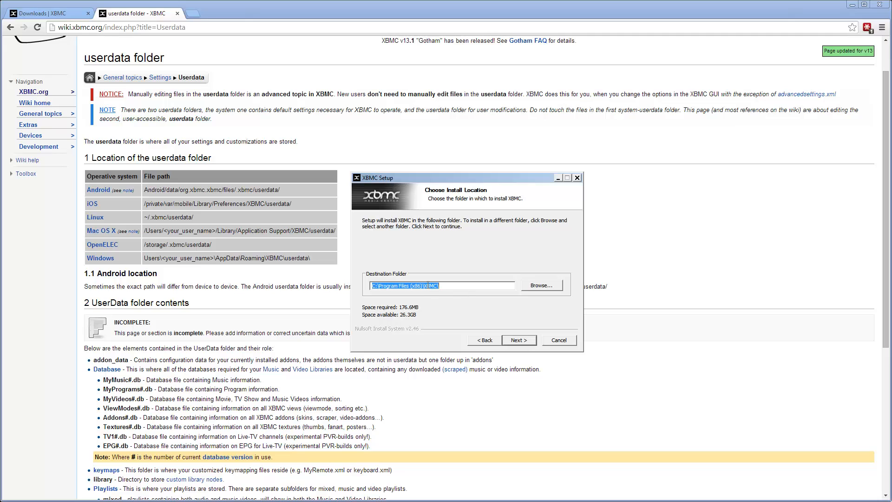
{"action": "mouse_move", "coordinate": [512, 326]}
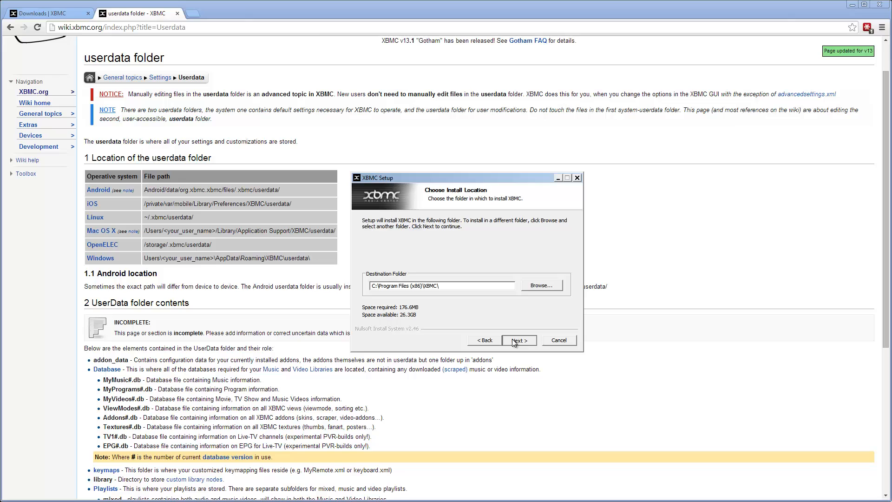
{"action": "left_click", "coordinate": [519, 339]}
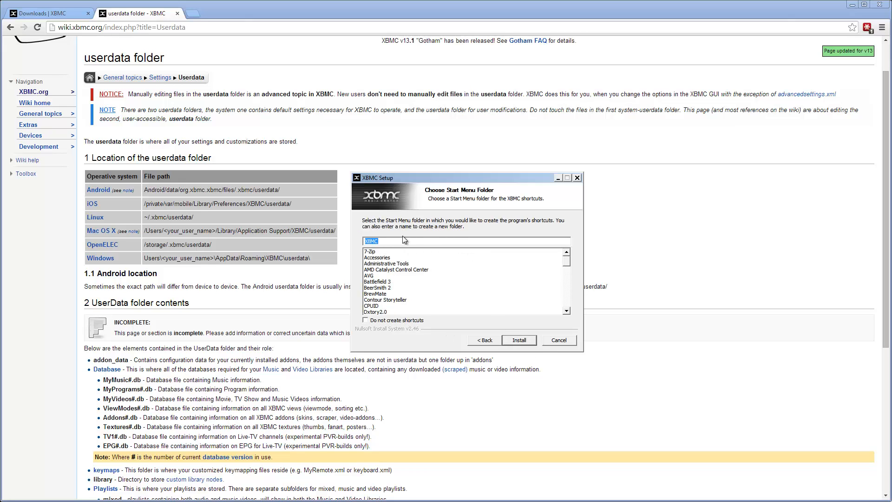
{"action": "mouse_move", "coordinate": [518, 340]}
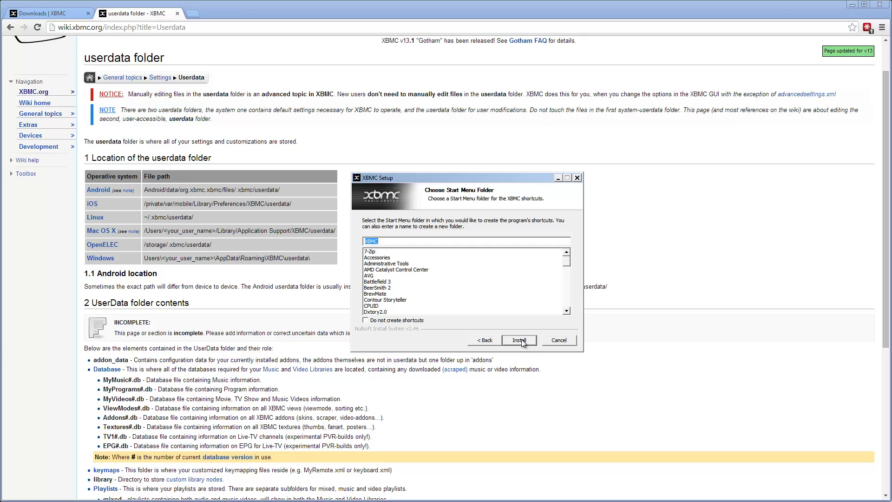
{"action": "left_click", "coordinate": [518, 339]}
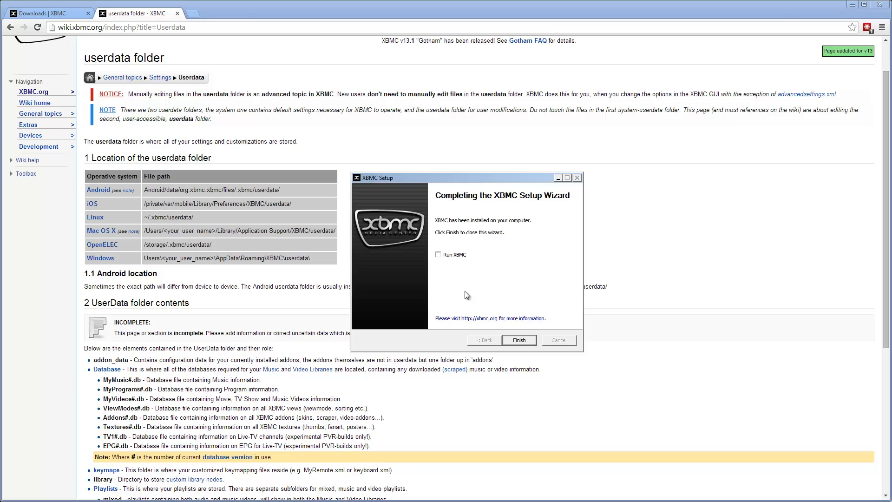
{"action": "mouse_move", "coordinate": [521, 180]}
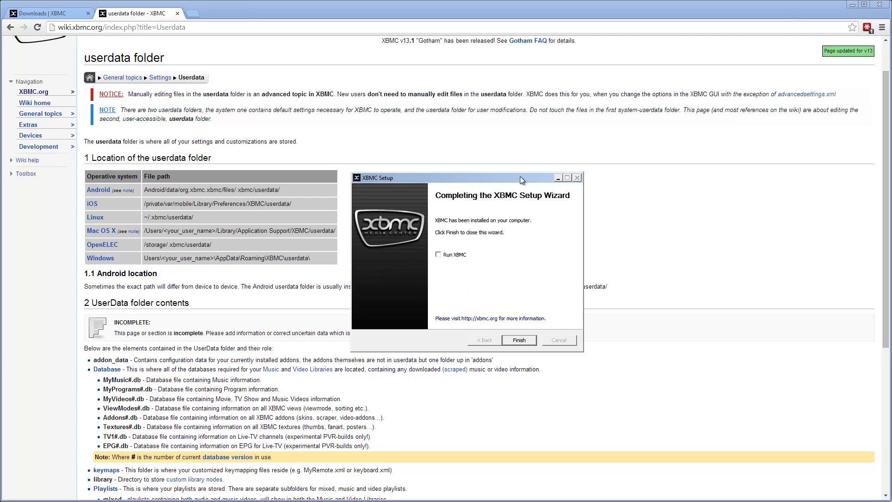
Tick Run XBMC and finish the setup wizard.
{"action": "left_click", "coordinate": [438, 254]}
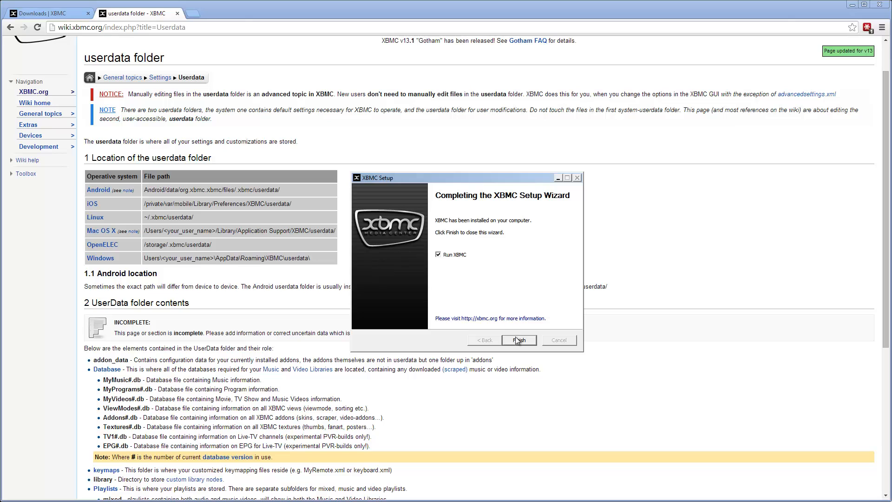
{"action": "left_click", "coordinate": [518, 339]}
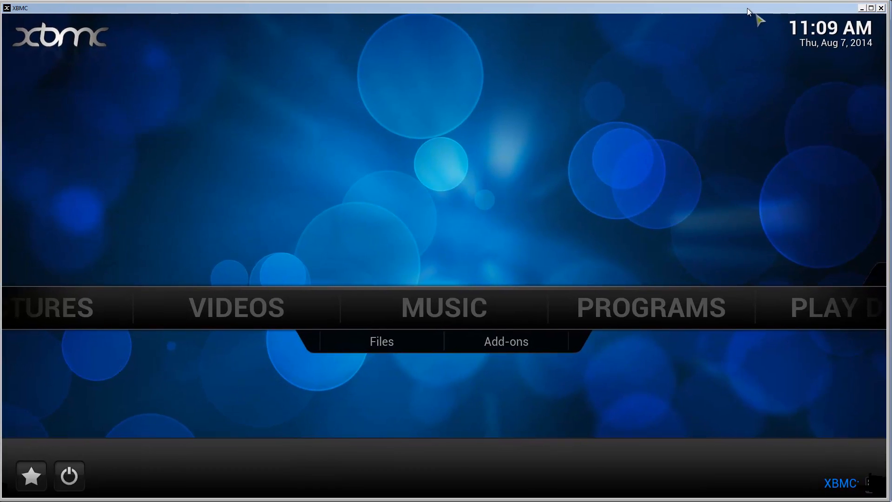
{"action": "mouse_move", "coordinate": [729, 206]}
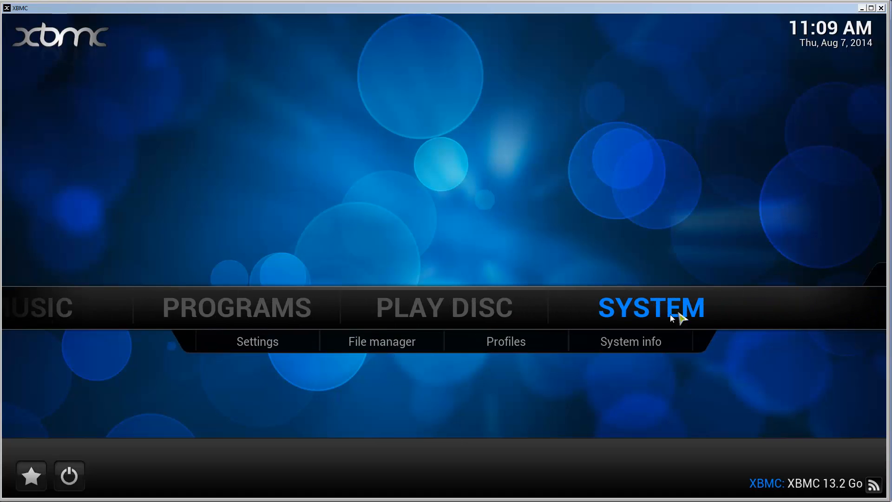
{"action": "left_click", "coordinate": [631, 341]}
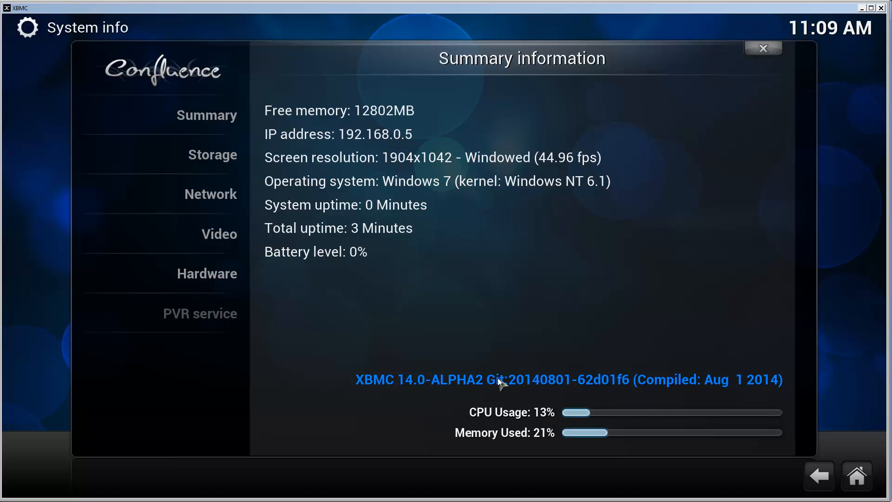
{"action": "mouse_move", "coordinate": [861, 473]}
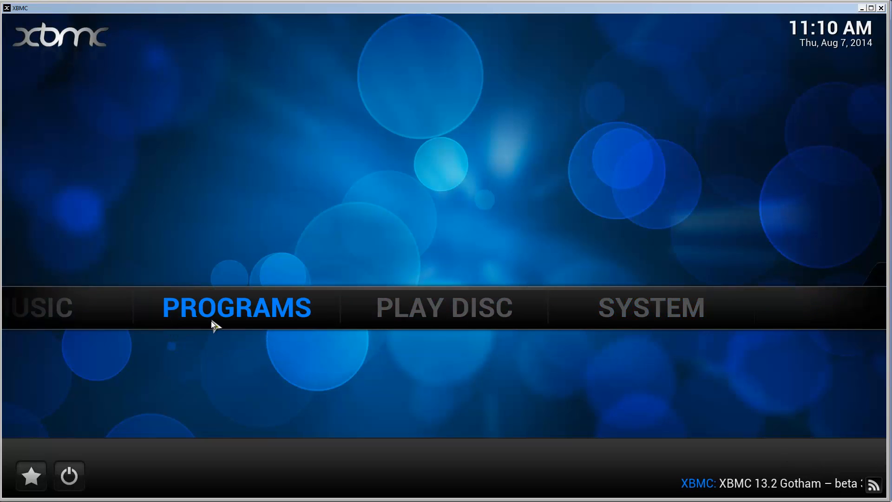
{"action": "scroll", "scroll_direction": "left", "scroll_amount": 3}
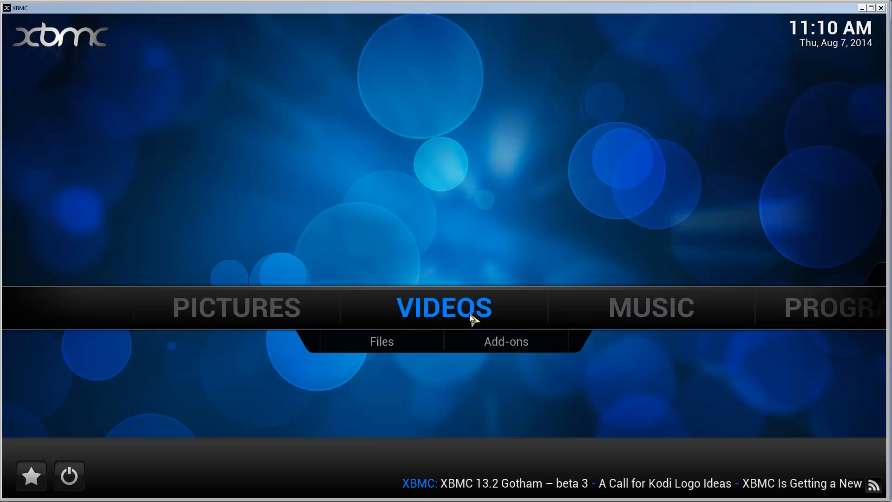
{"action": "left_click", "coordinate": [505, 342]}
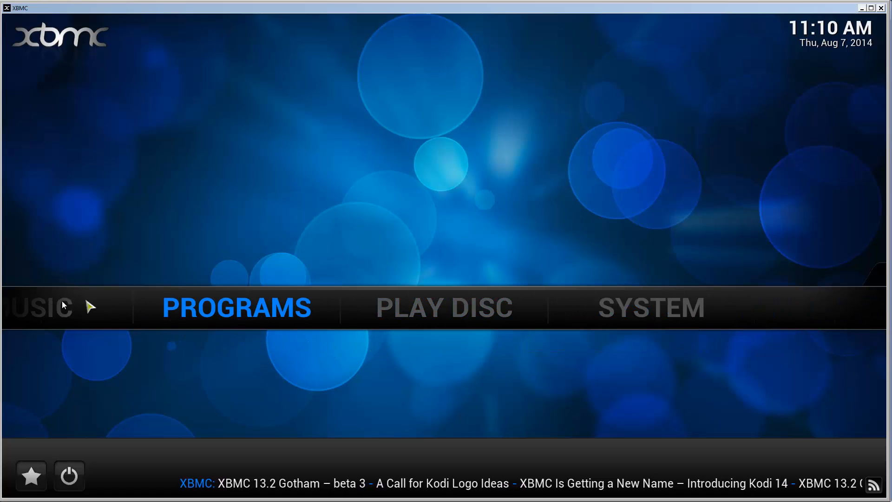
{"action": "mouse_move", "coordinate": [294, 309]}
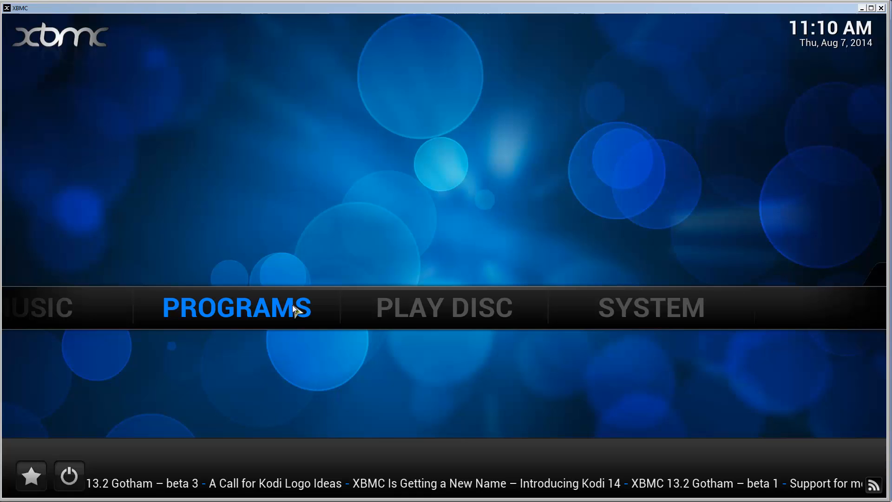
{"action": "mouse_move", "coordinate": [335, 241]}
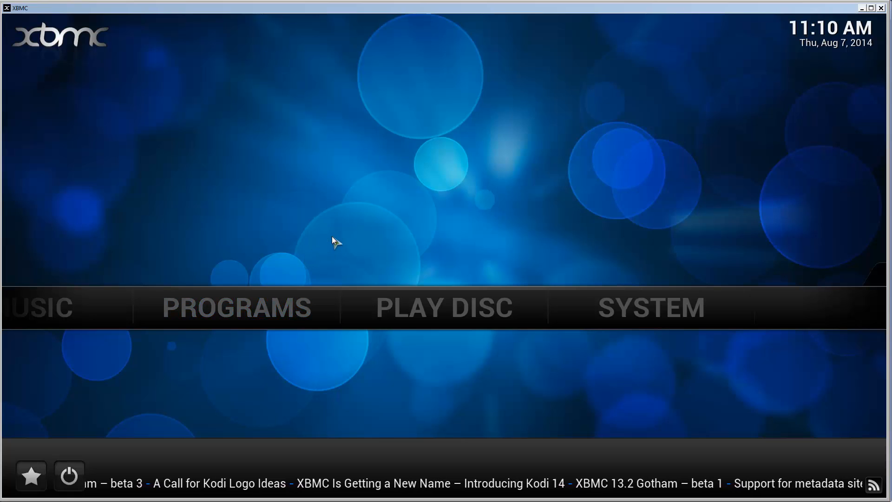